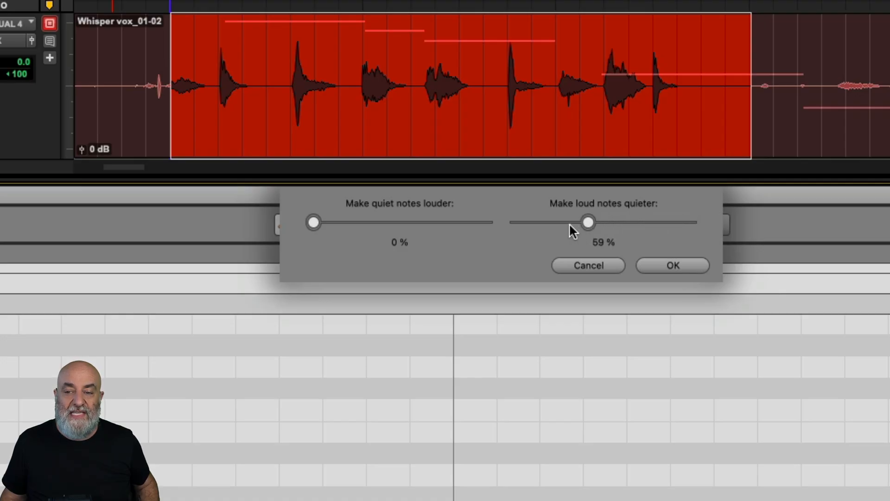
Apply amplitude normalization with loud notes 59% quieter and quiet notes left at 0%.
click(672, 265)
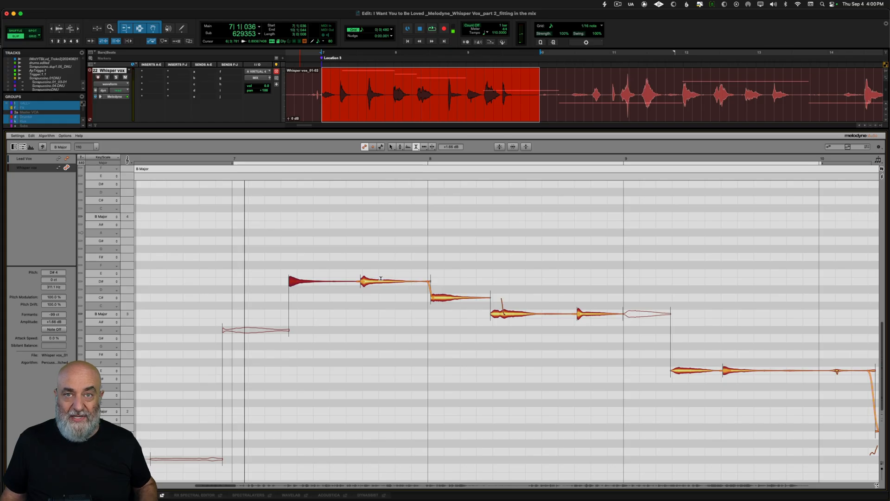